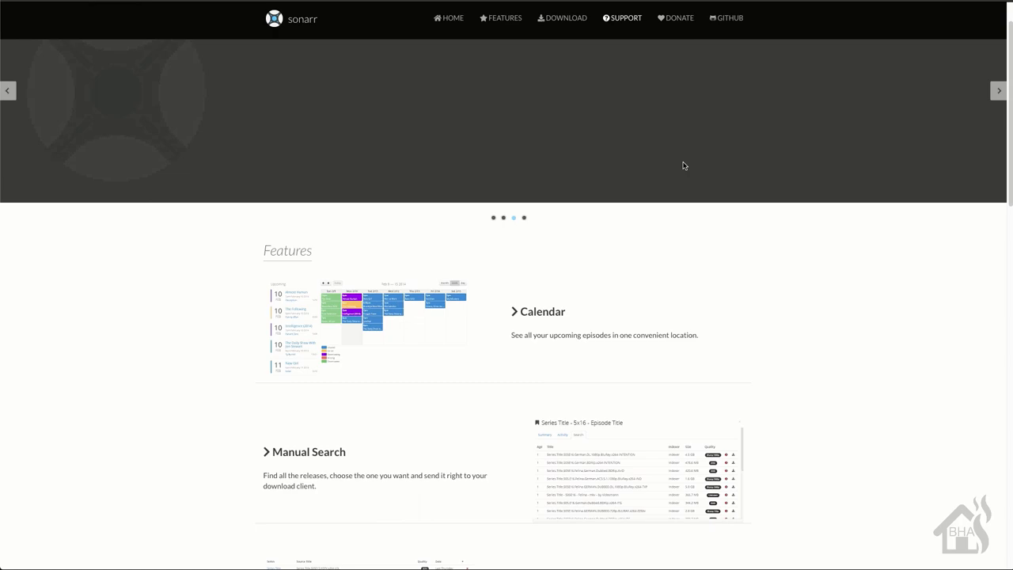
Scroll the Sonarr homepage past Features and Download to the v3 beta Windows install steps
scroll("down", 3)
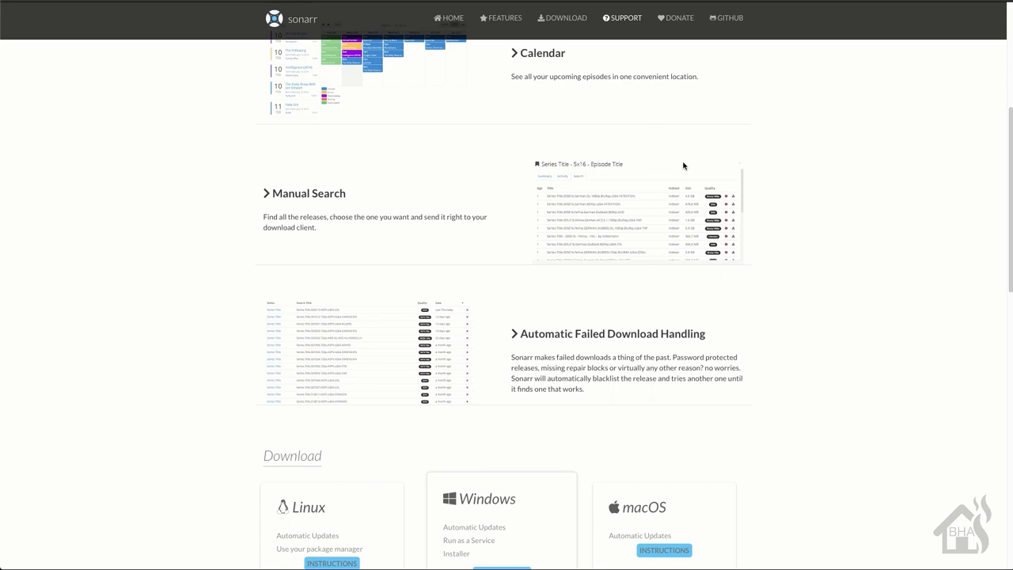
scroll("down", 3)
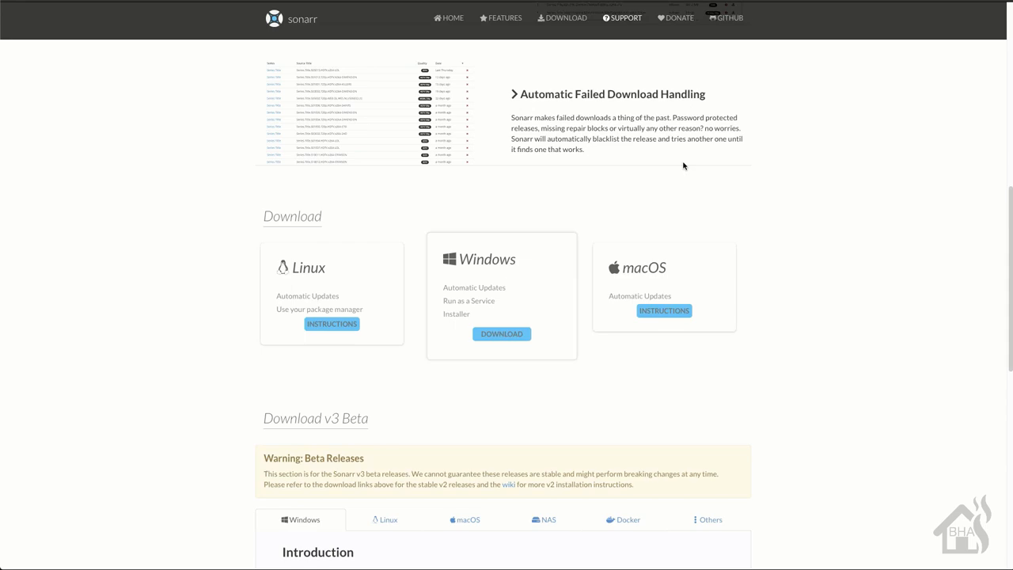
scroll("down", 3)
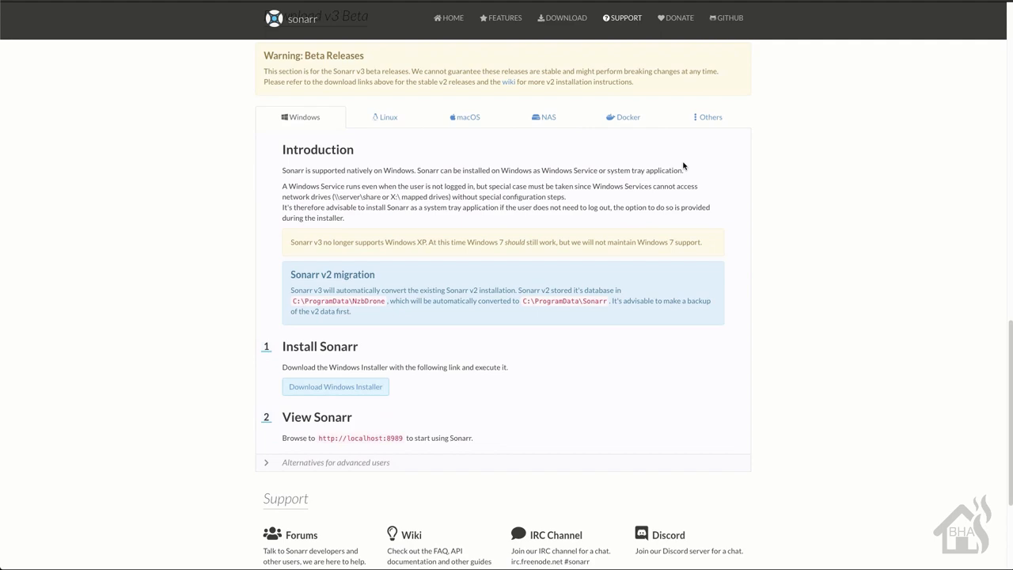
scroll("down", 3)
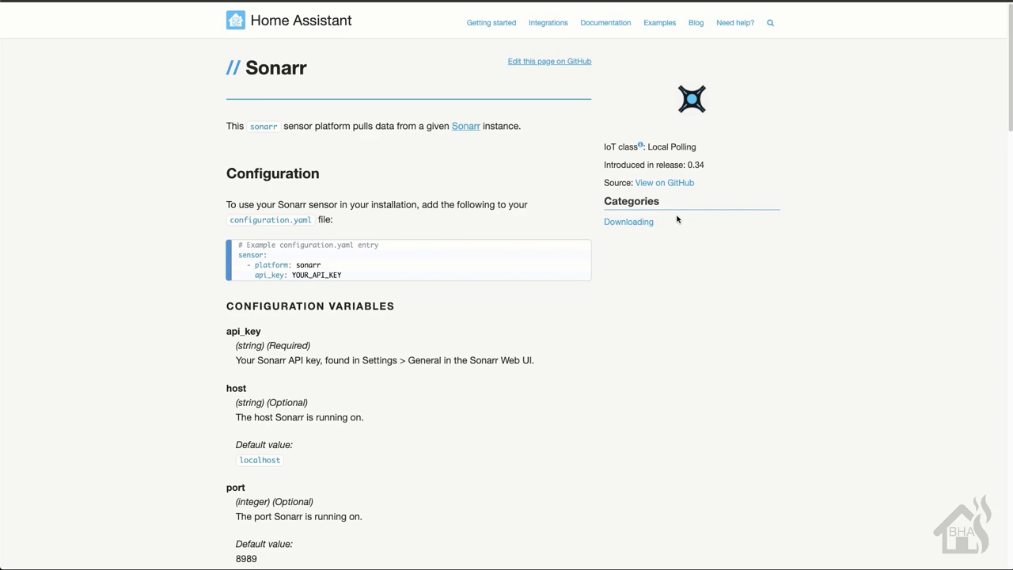
Read the Sonarr sensor docs' configuration variables down to the YAML examples
scroll("down", 3)
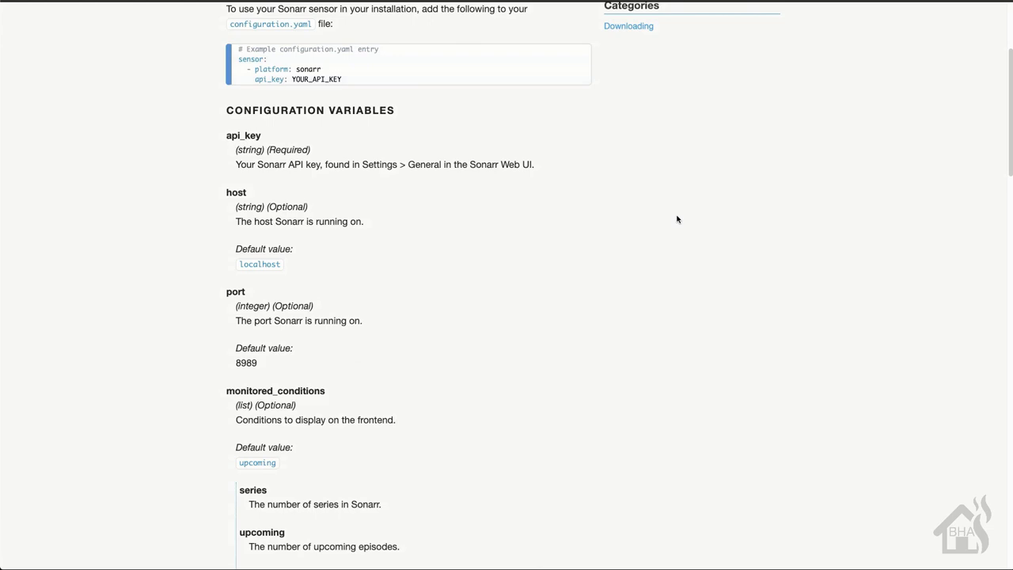
scroll("down", 3)
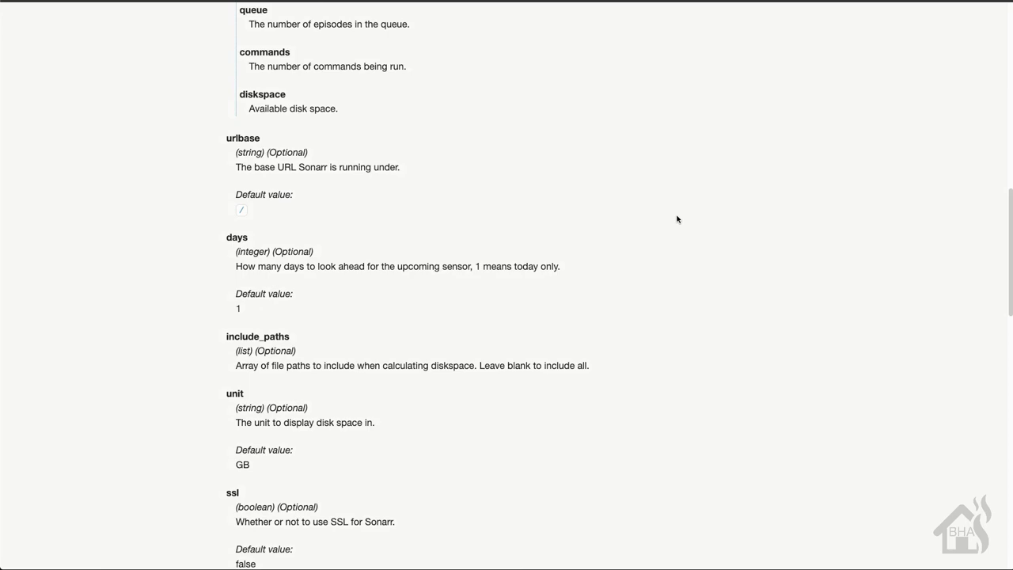
scroll("down", 3)
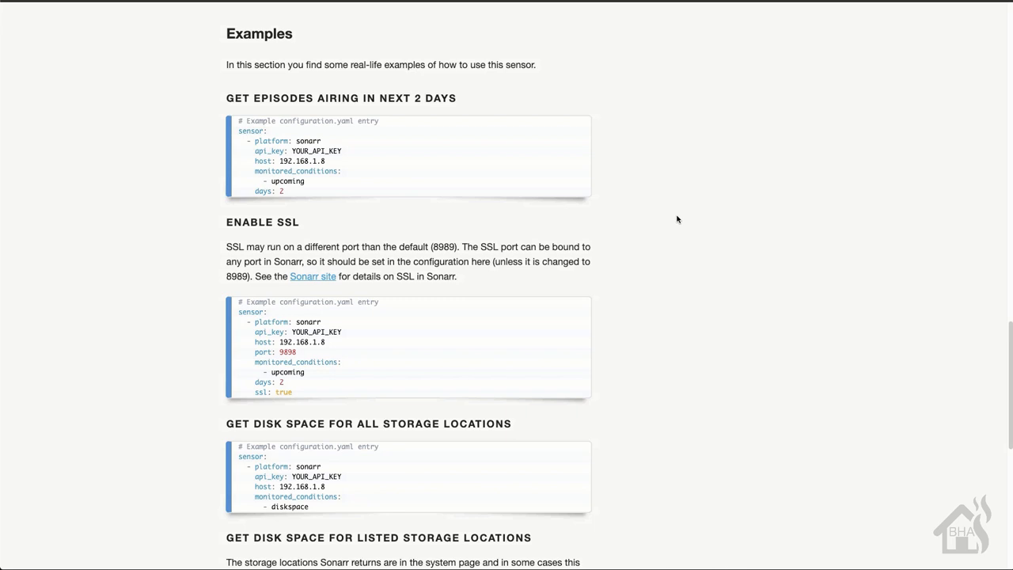
scroll("down", 3)
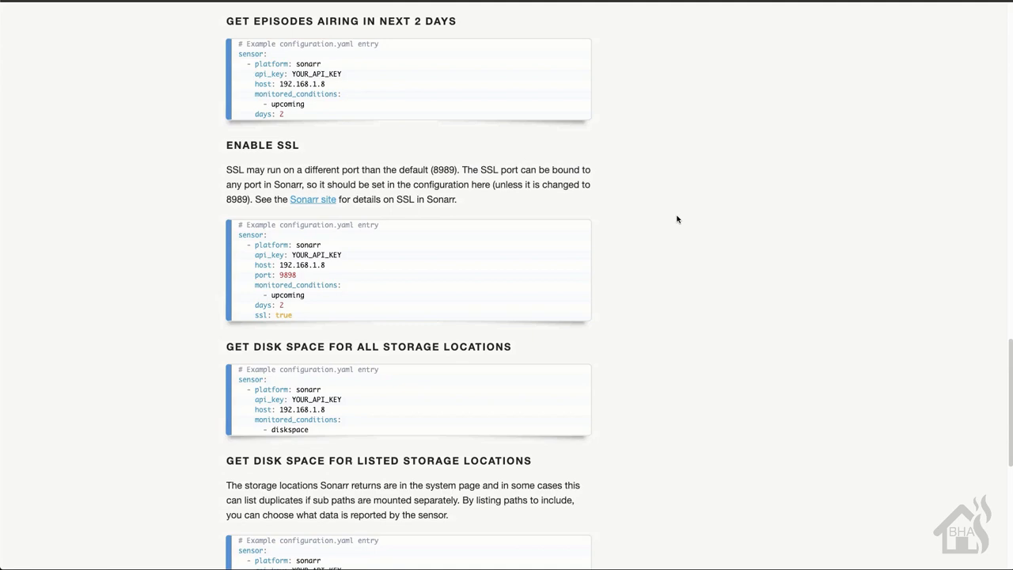
scroll("down", 3)
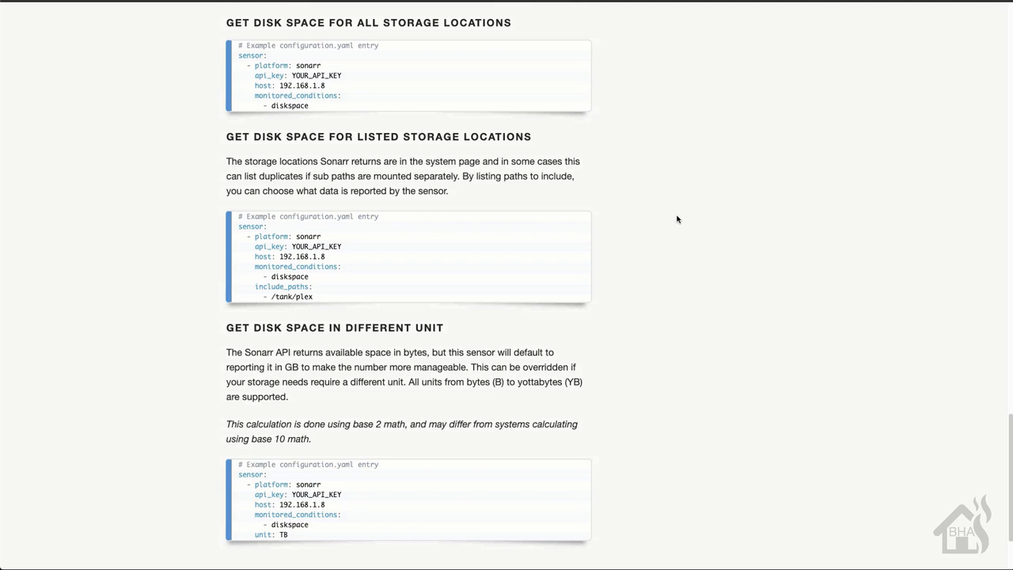
scroll("down", 3)
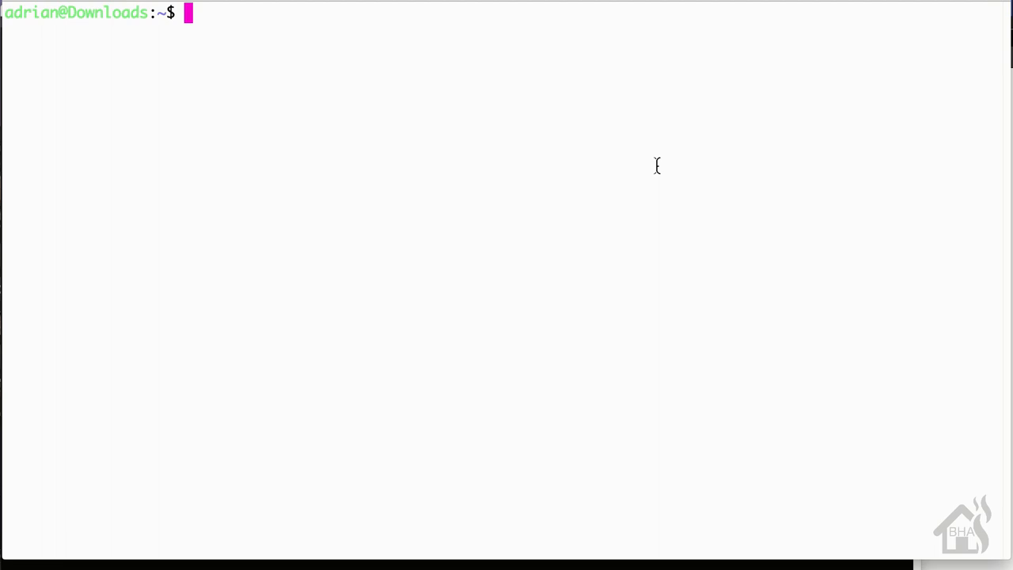
Run 'sudo snap install sonarr' in the terminal
type("sudo snap install")
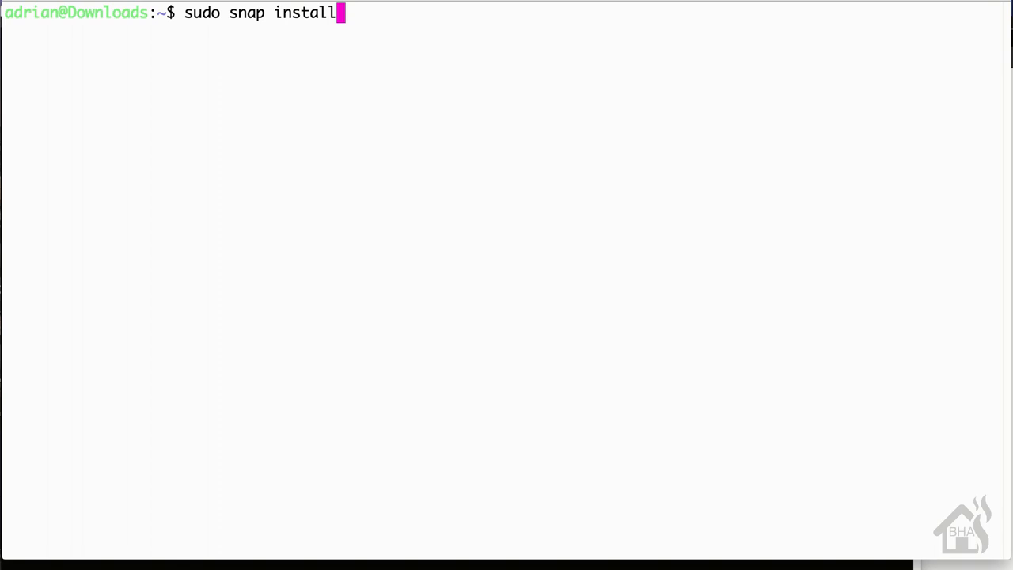
type("sonarr")
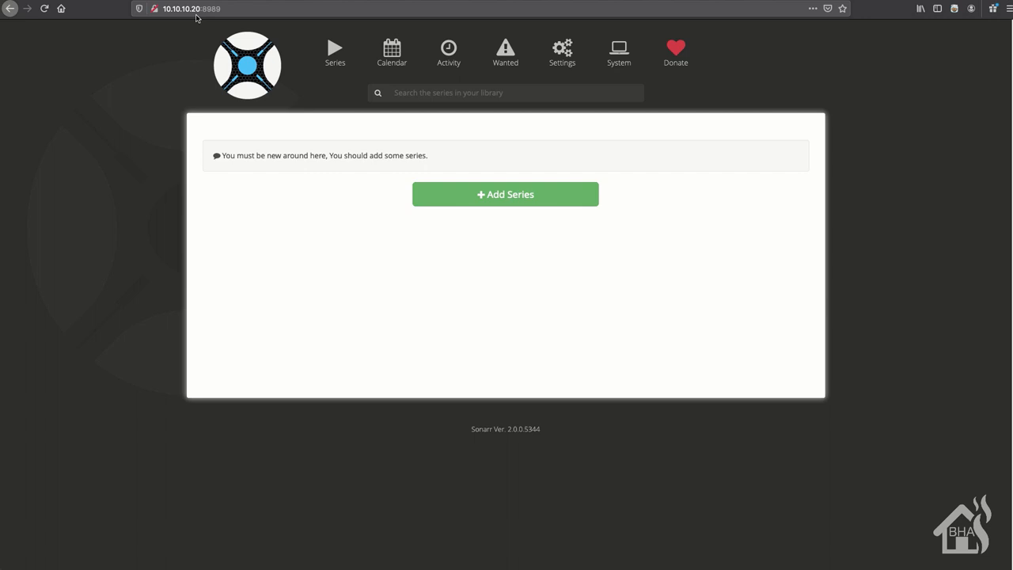
mouse_move(721, 137)
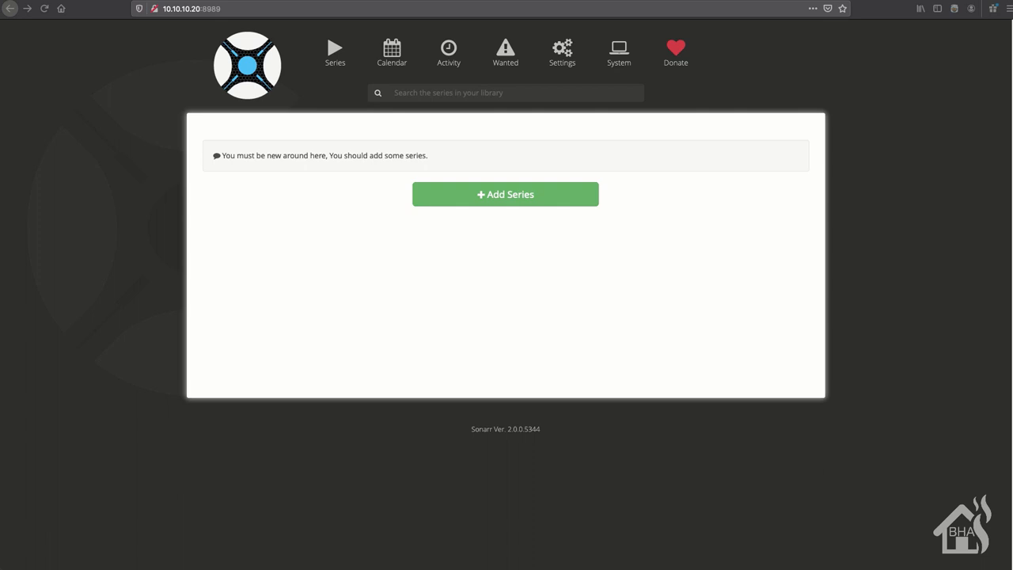
mouse_move(506, 132)
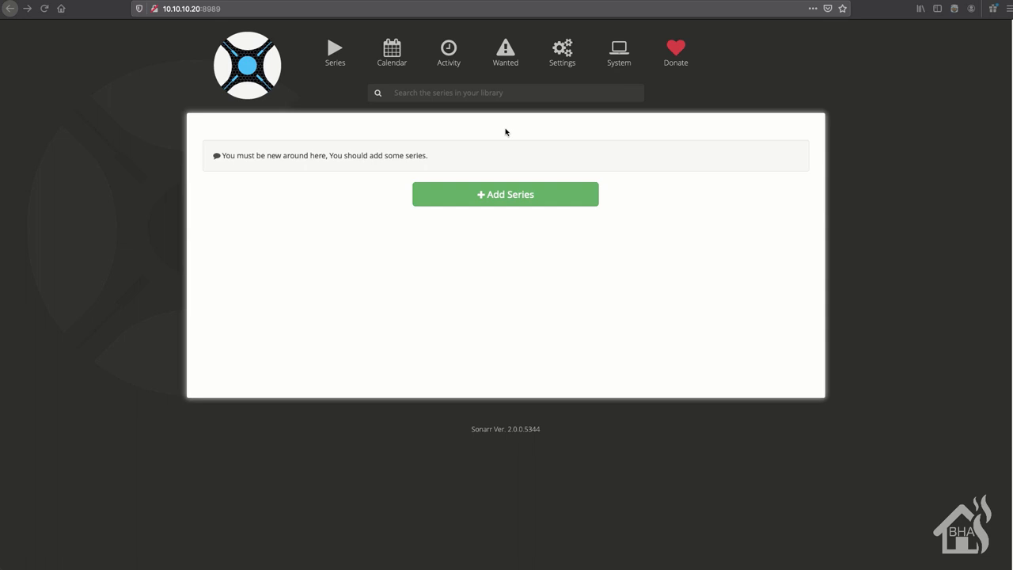
Open Sonarr's Settings from the top navigation, landing on Media Management
left_click(561, 52)
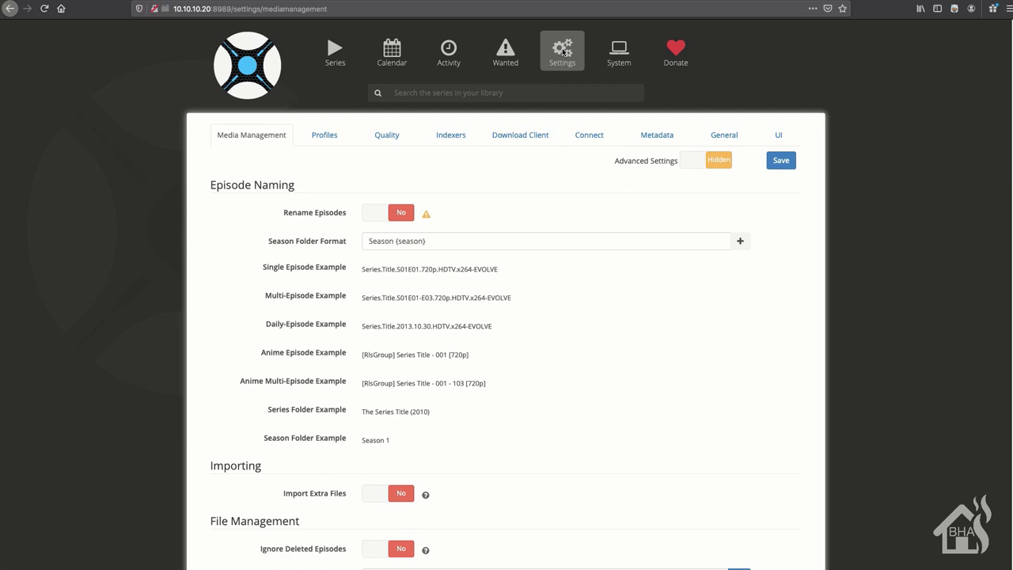
Enable Rename Episodes and set Season Folder Format to Season {season:00}
left_click(387, 212)
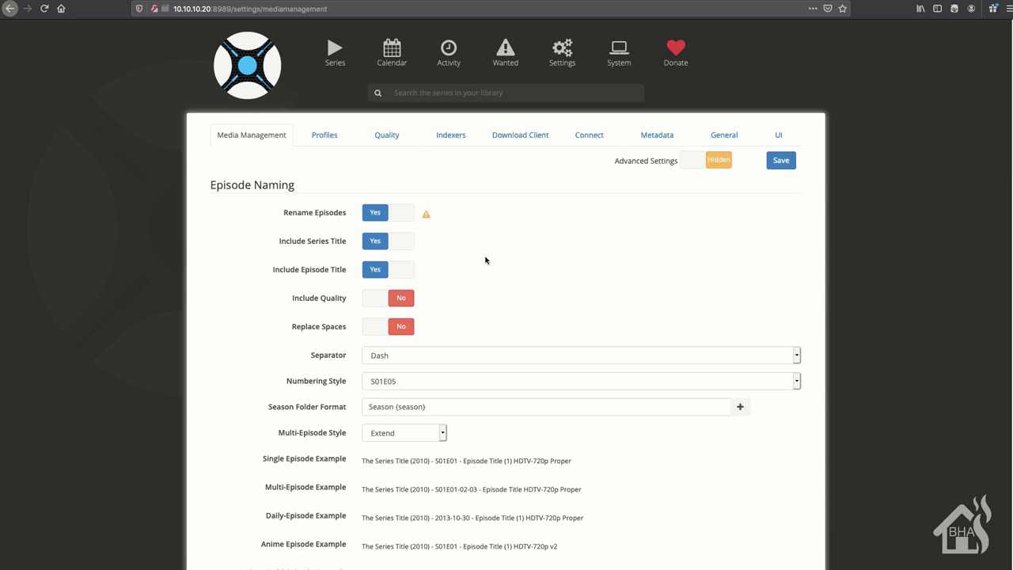
scroll("down", 3)
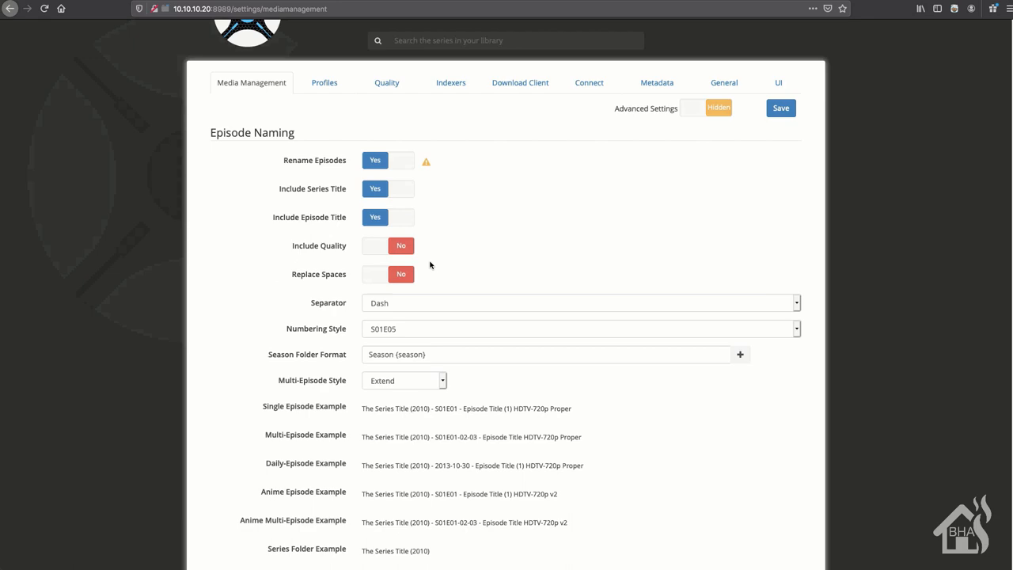
left_click(739, 354)
type(":00")
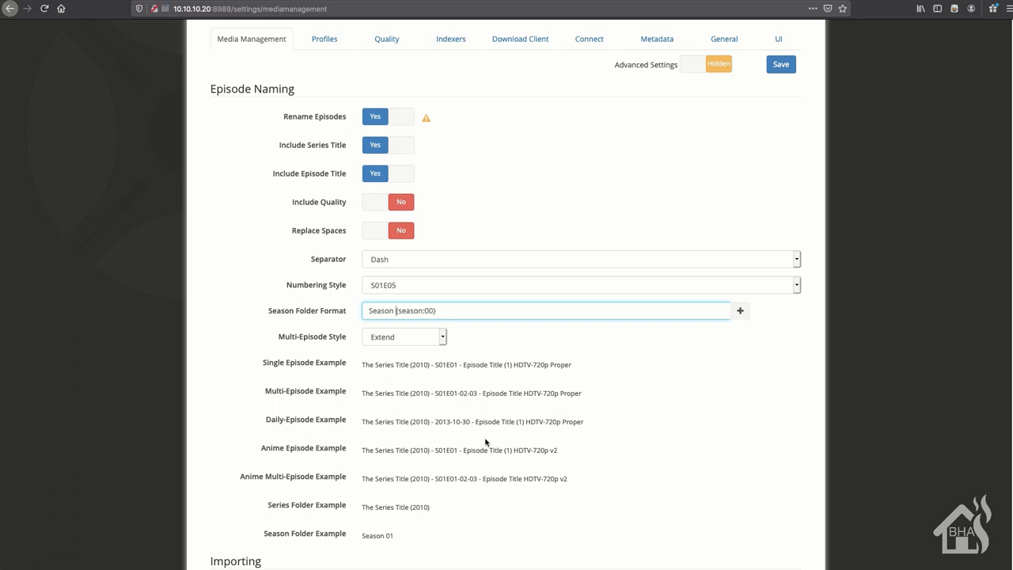
scroll("down", 3)
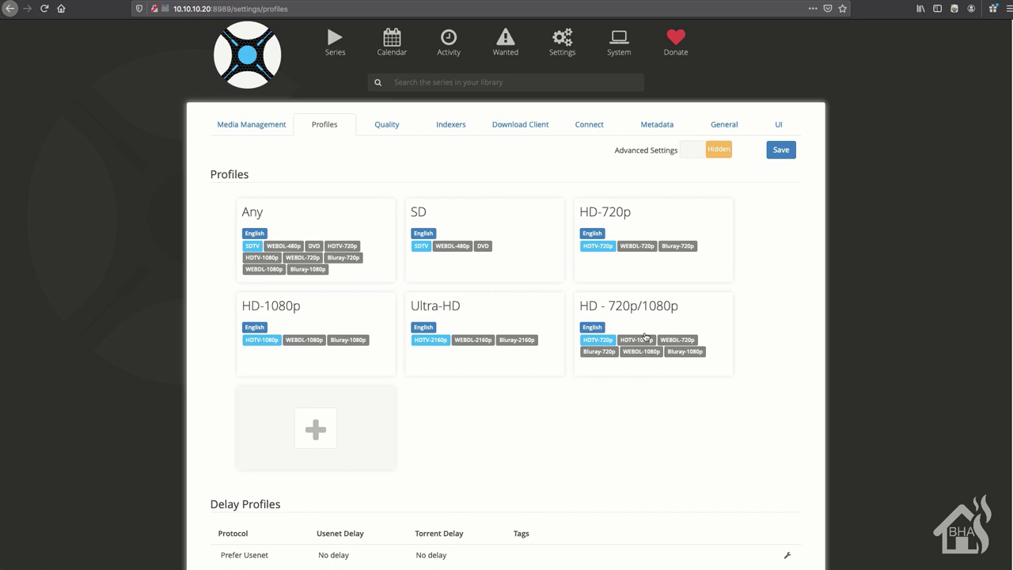
Scroll through the existing quality profiles, then go to Quality Definitions
scroll("down", 3)
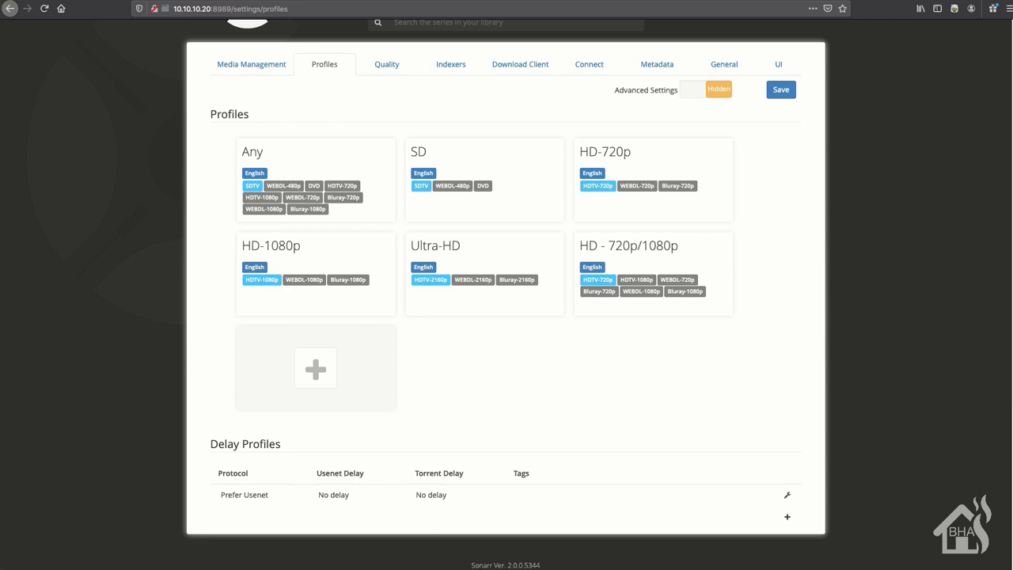
left_click(386, 64)
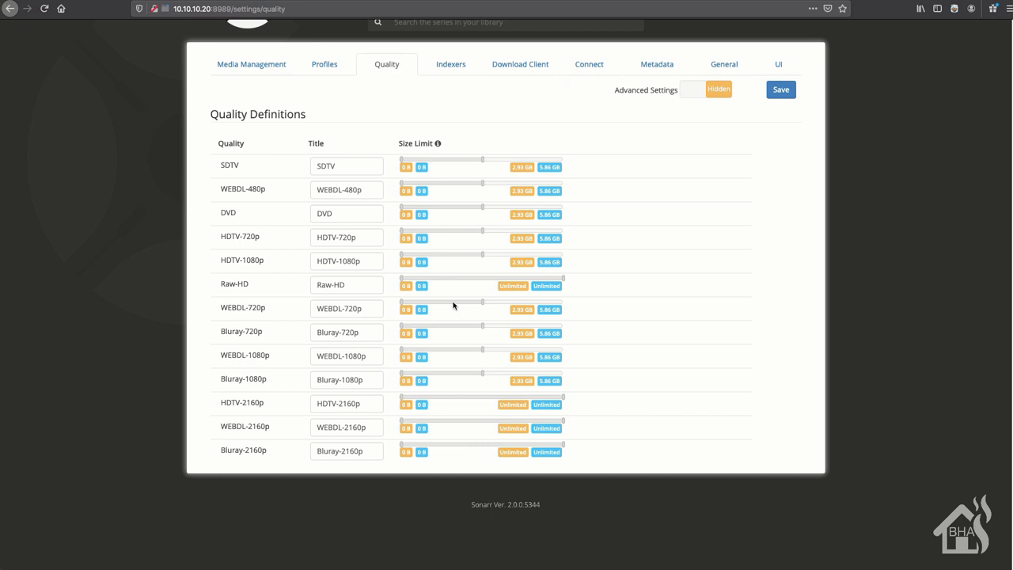
mouse_move(568, 310)
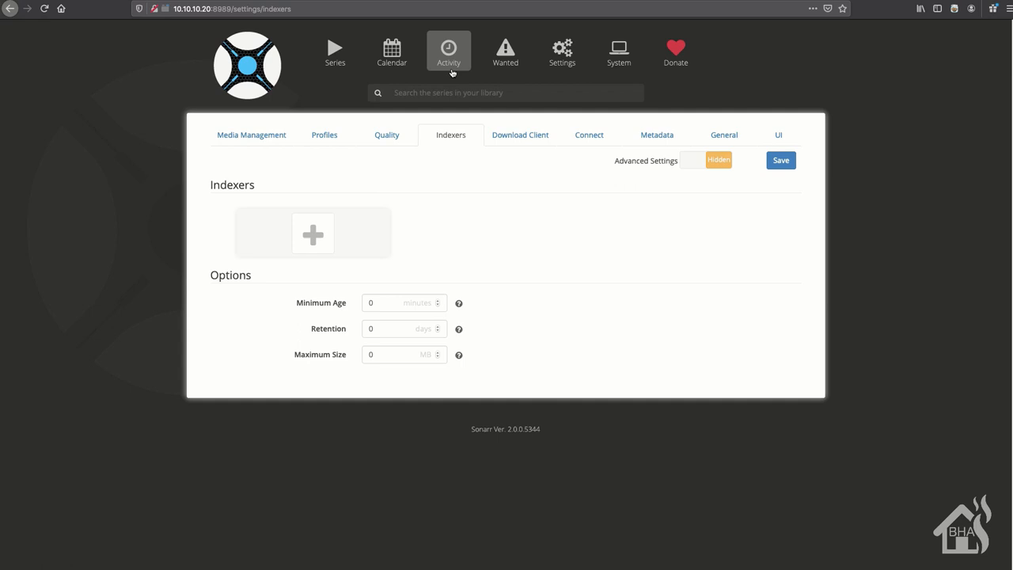
mouse_move(639, 230)
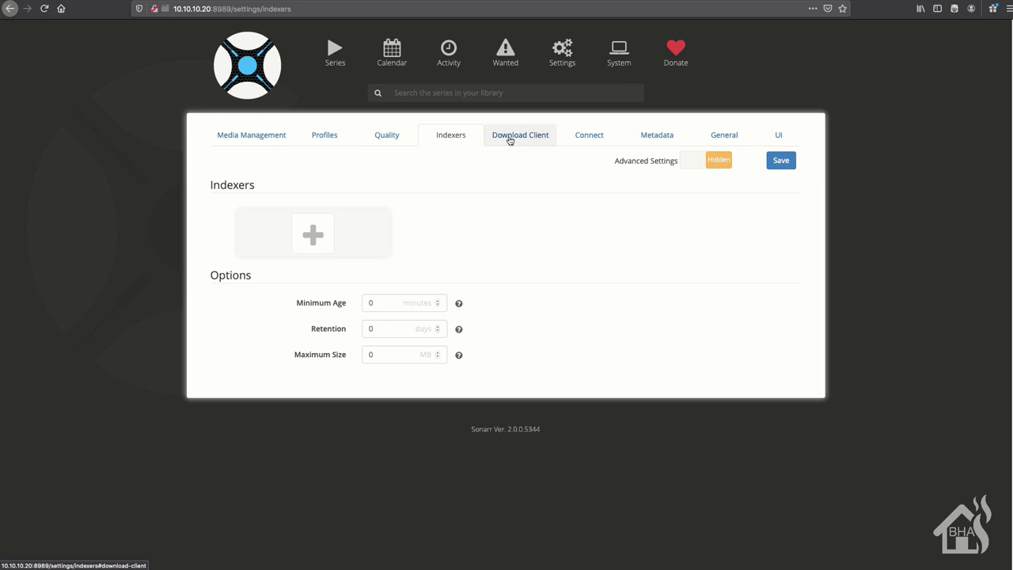
Go to the Download Client tab and bring up the Add Download Client chooser
left_click(520, 134)
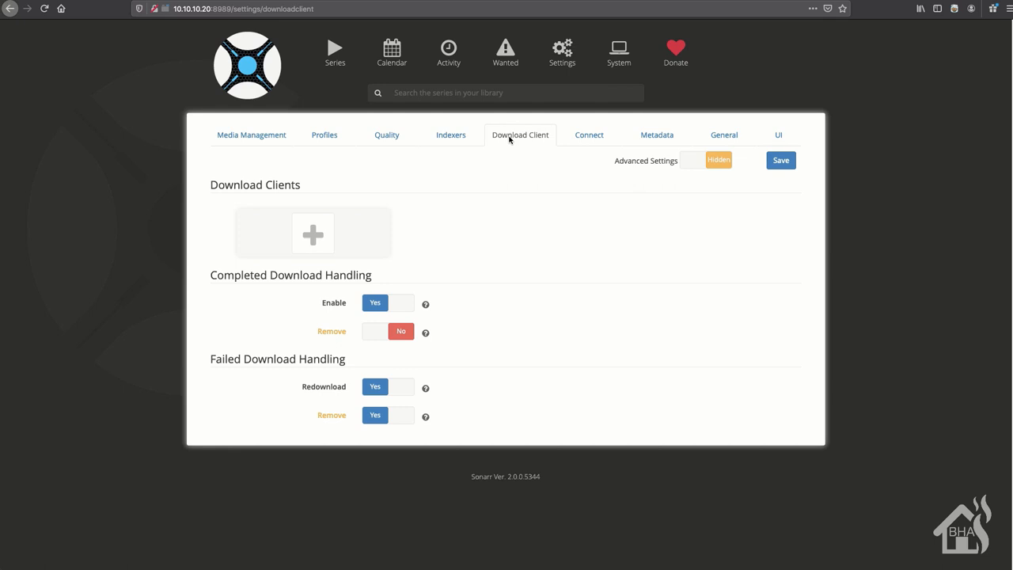
left_click(312, 232)
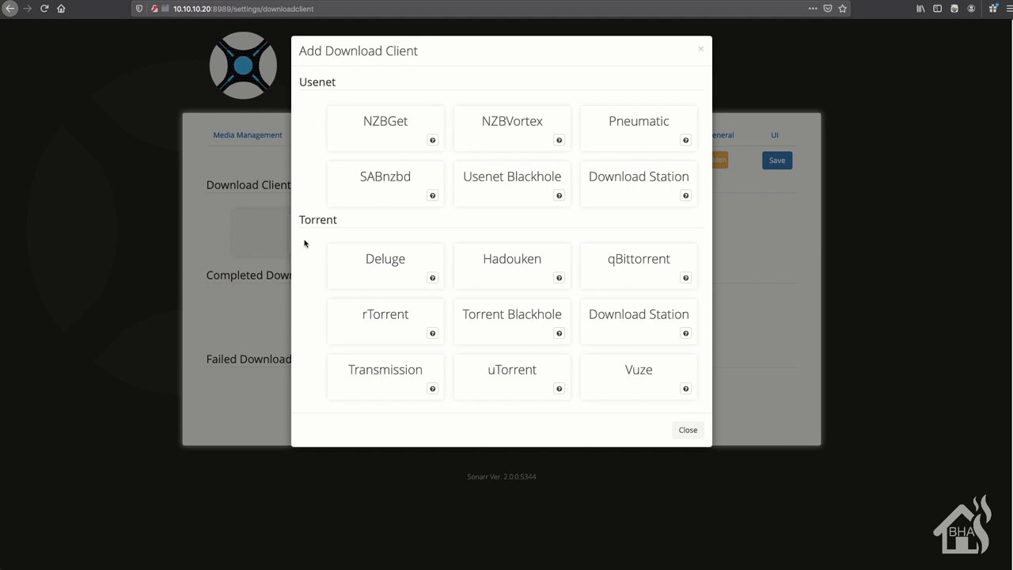
Add and test a Transmission client named Transmission on localhost:9091 with user hass
left_click(385, 376)
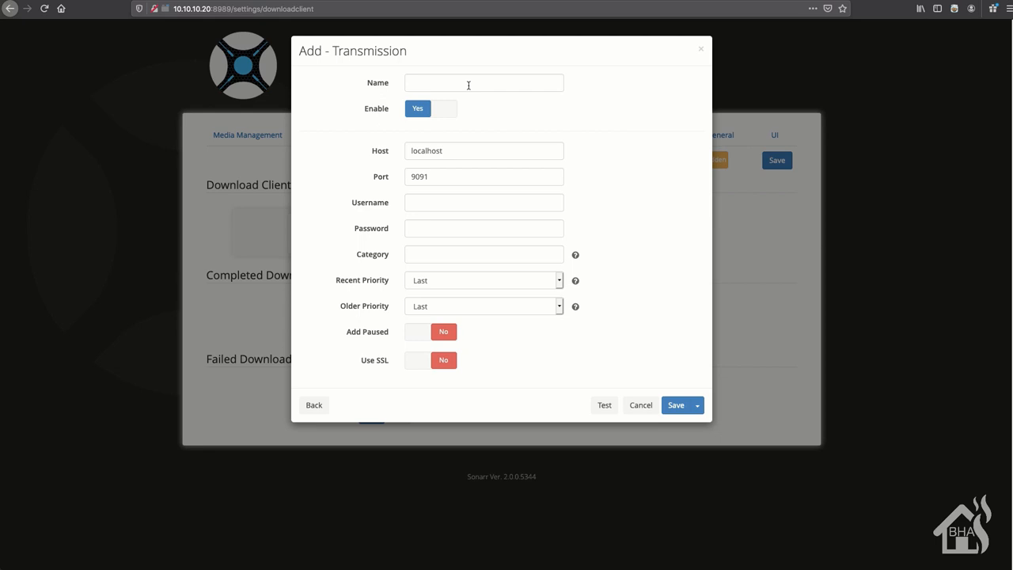
type("Transmission")
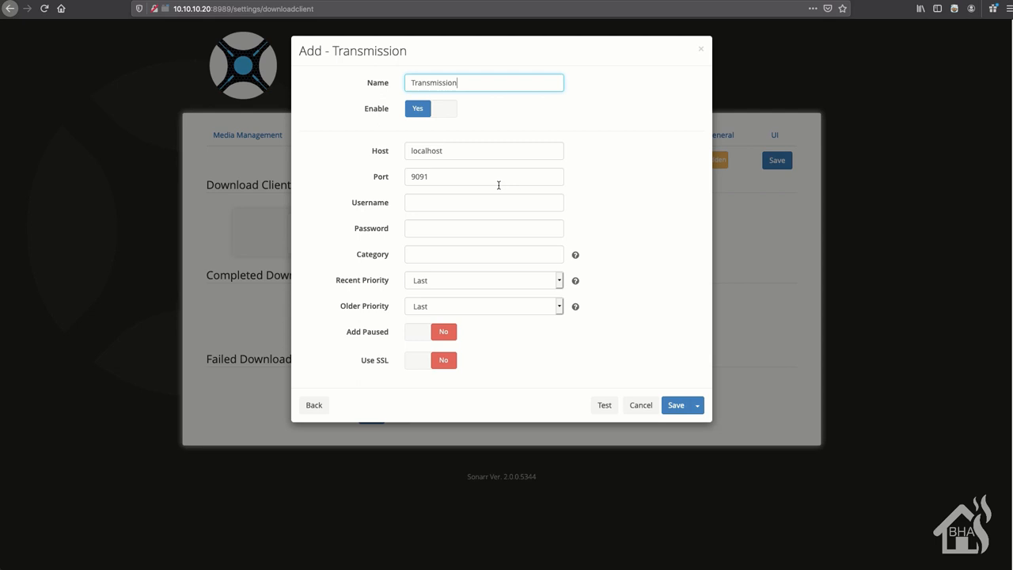
left_click(483, 202)
type("hass")
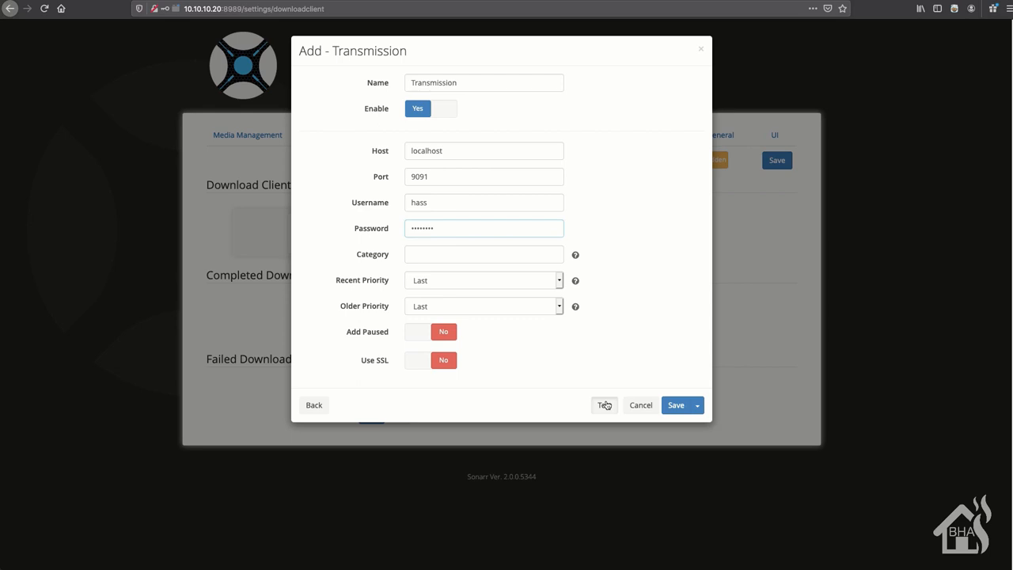
left_click(676, 404)
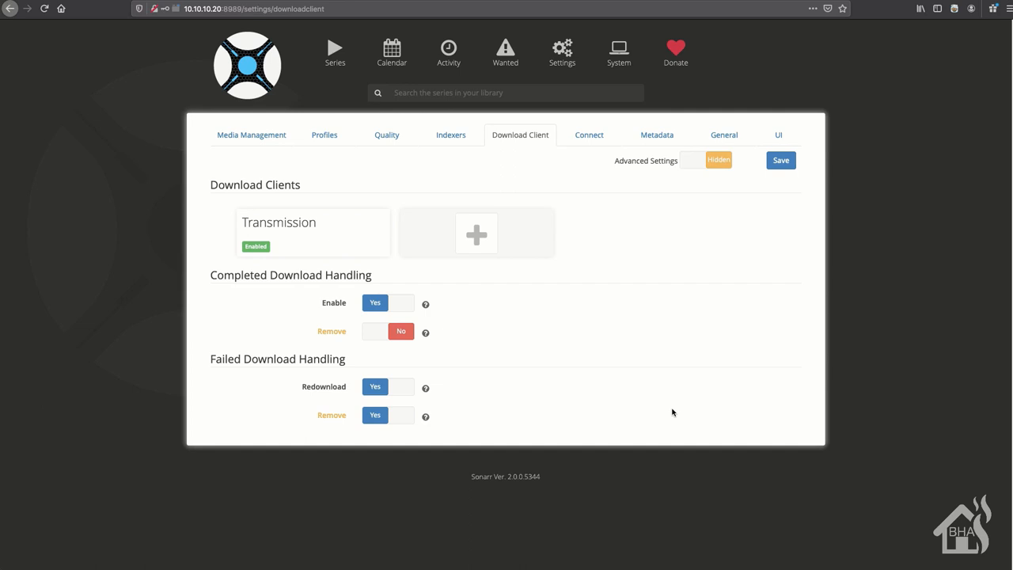
Add and save an NZBget client on localhost:6789 with user hass and category Series
left_click(475, 234)
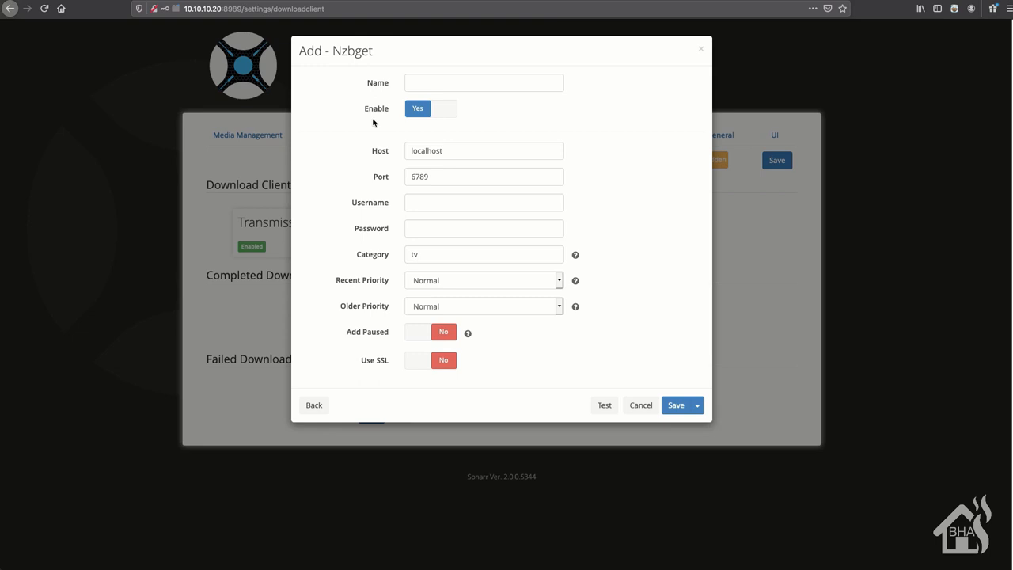
type("NZBget")
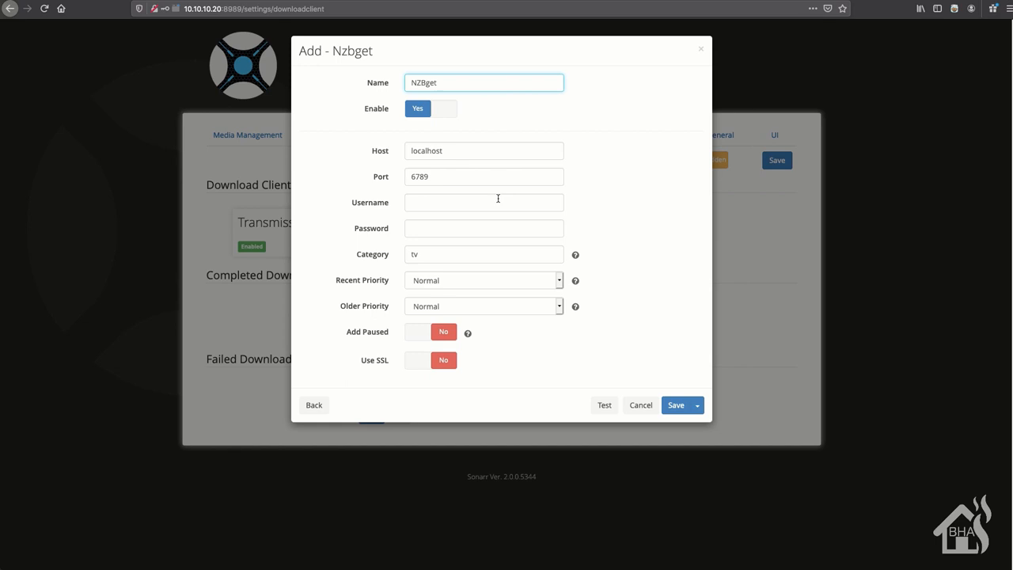
left_click(483, 203)
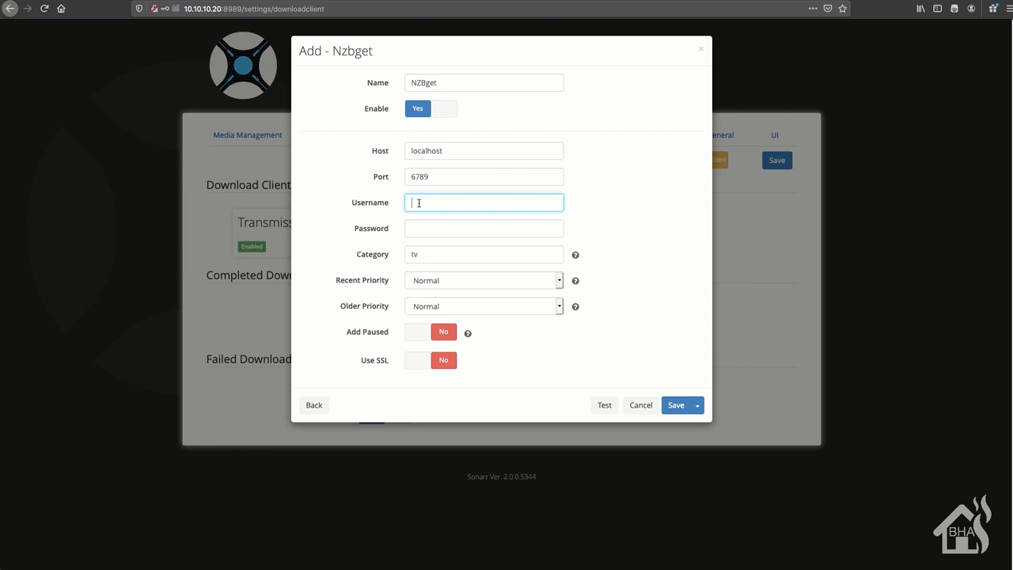
type("hass")
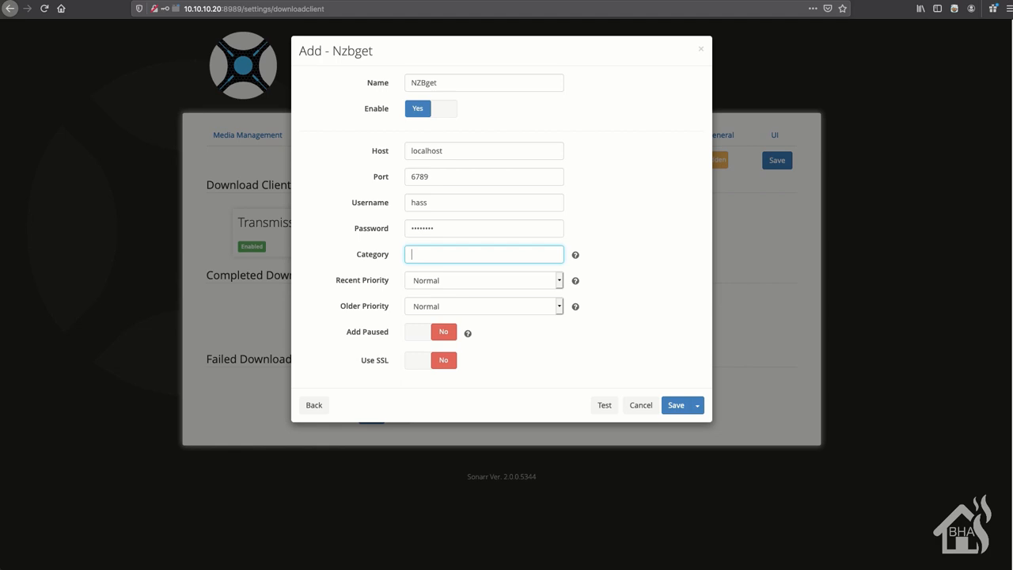
type("Series")
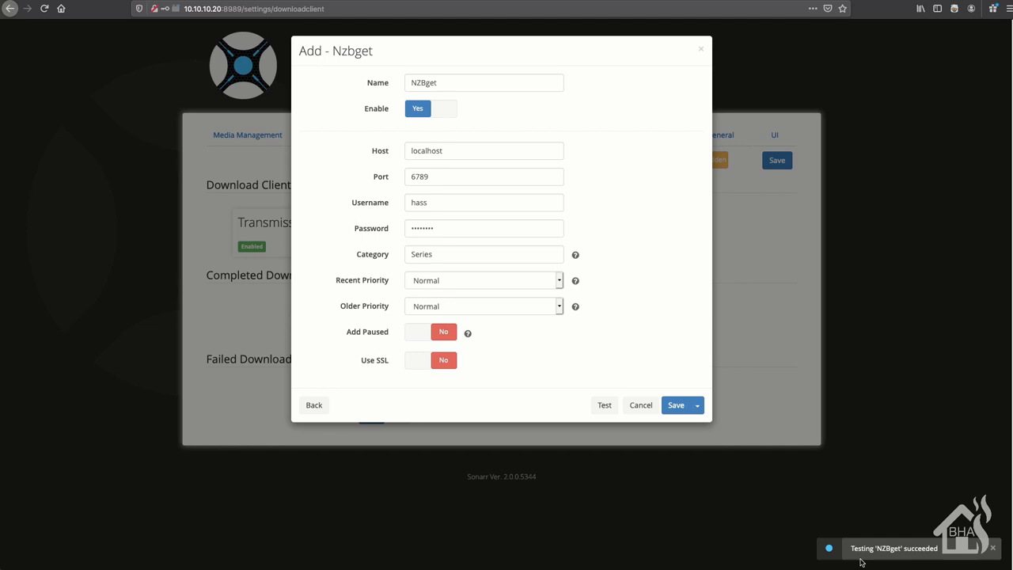
left_click(675, 405)
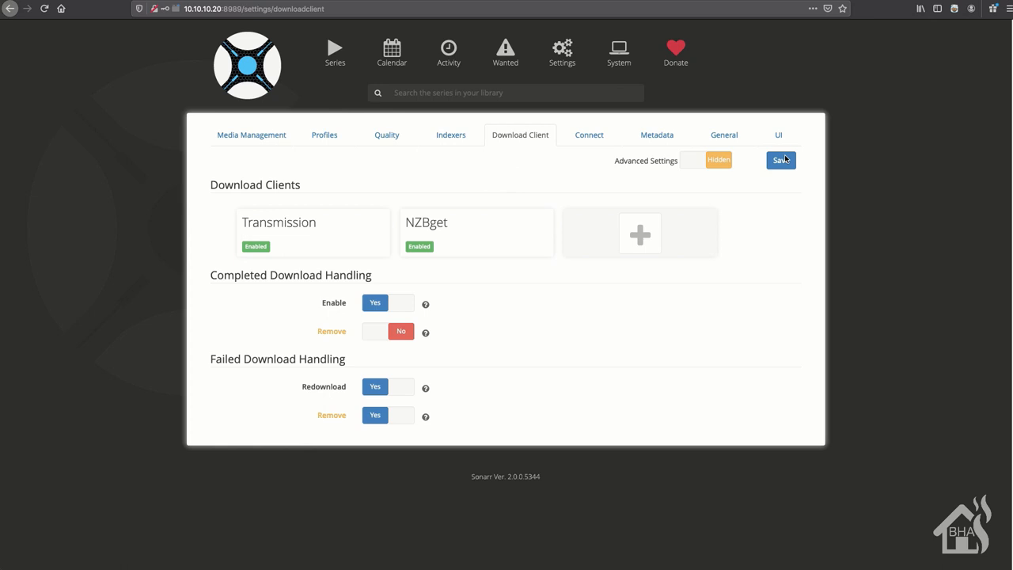
Save the download clients, then review the Metadata and General pages showing the API key
left_click(780, 159)
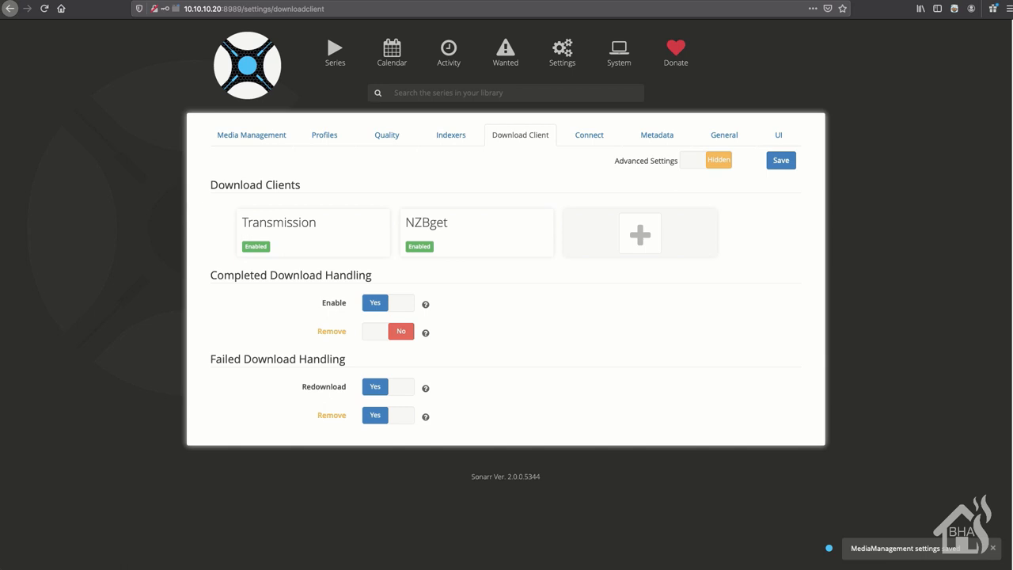
left_click(656, 135)
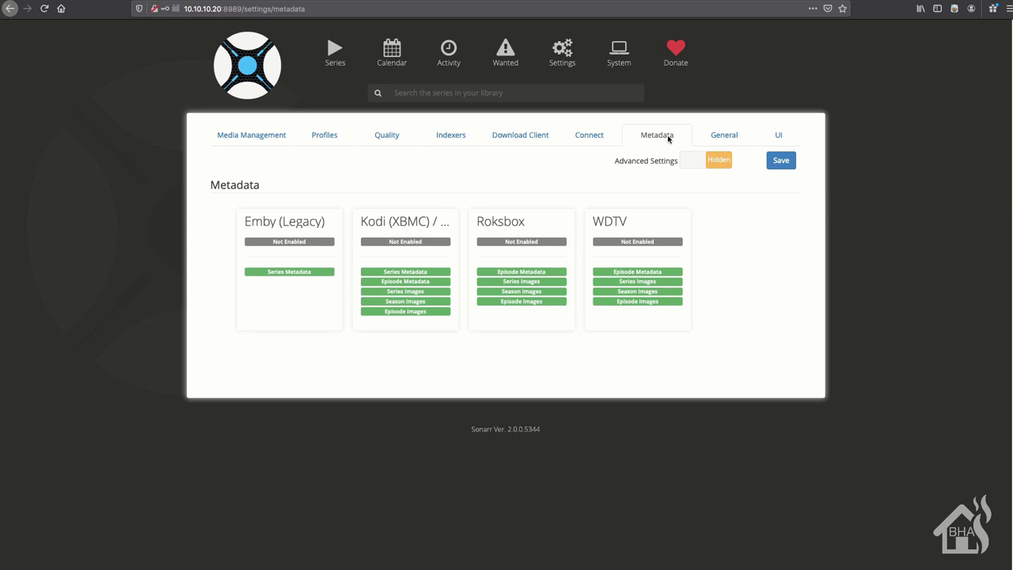
left_click(724, 135)
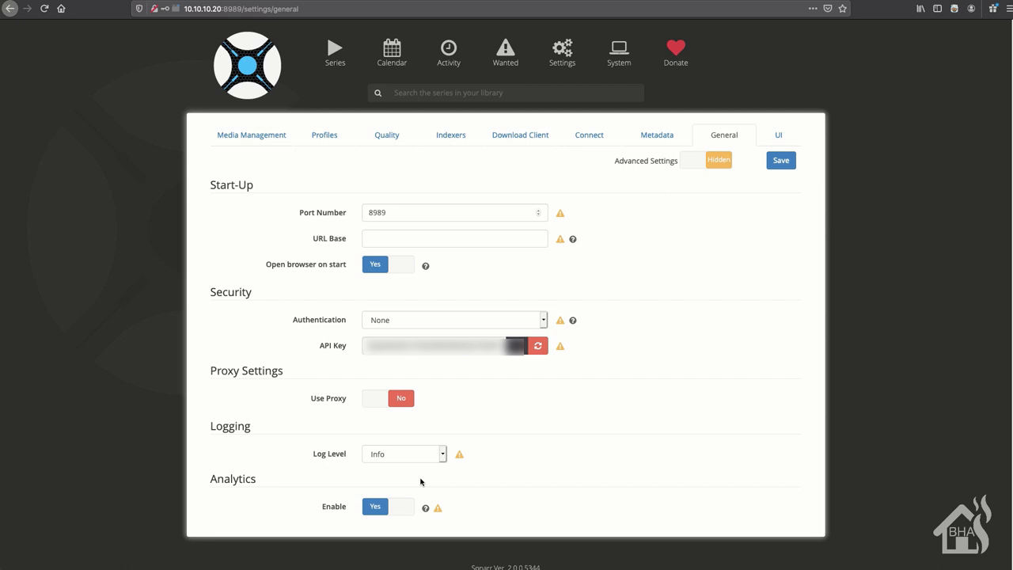
left_click(537, 345)
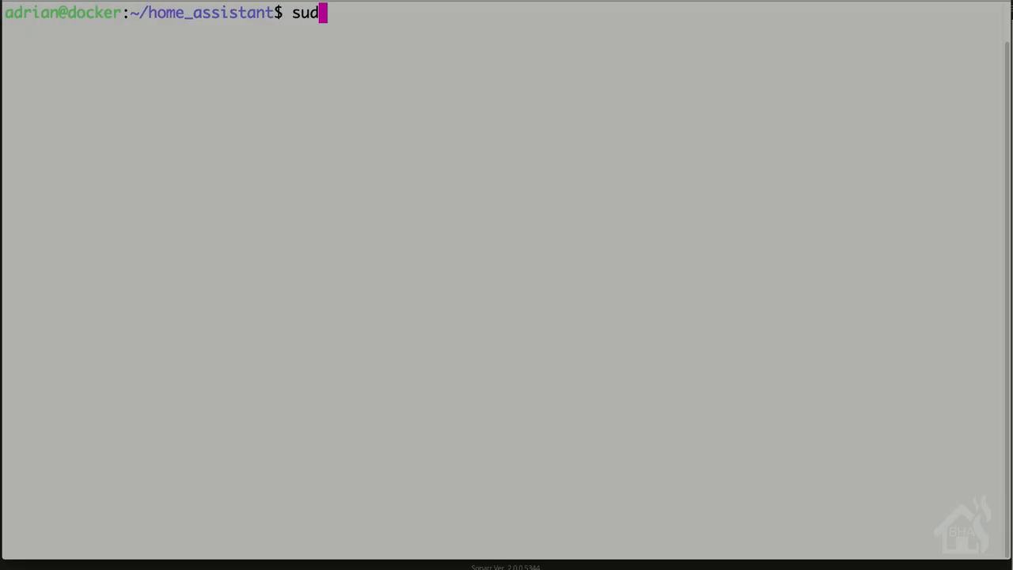
Open home_assistant/sensor.yaml with sudo vi and start a new platform line in insert mode
type("o")
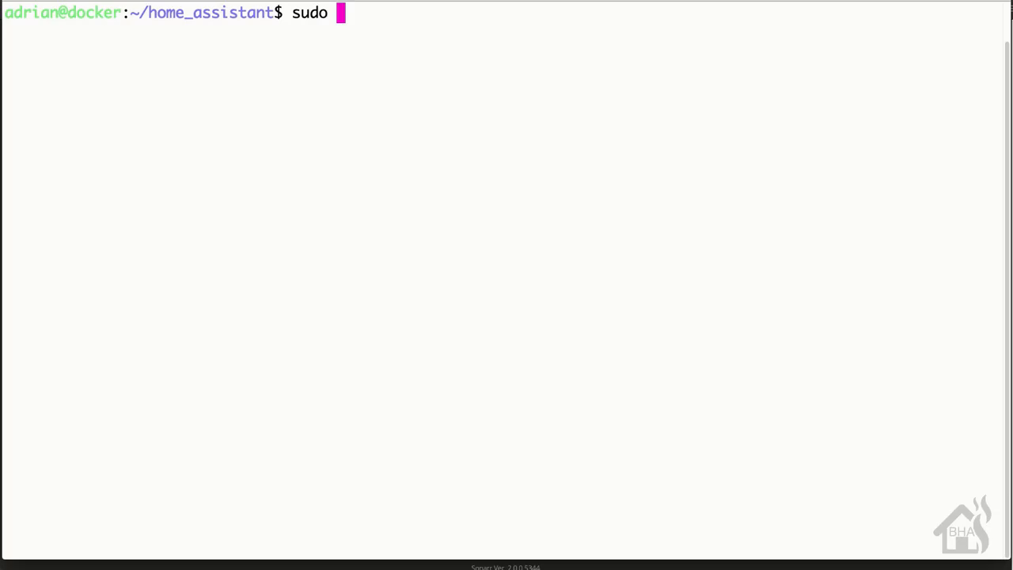
type("vi sens")
type("- plat")
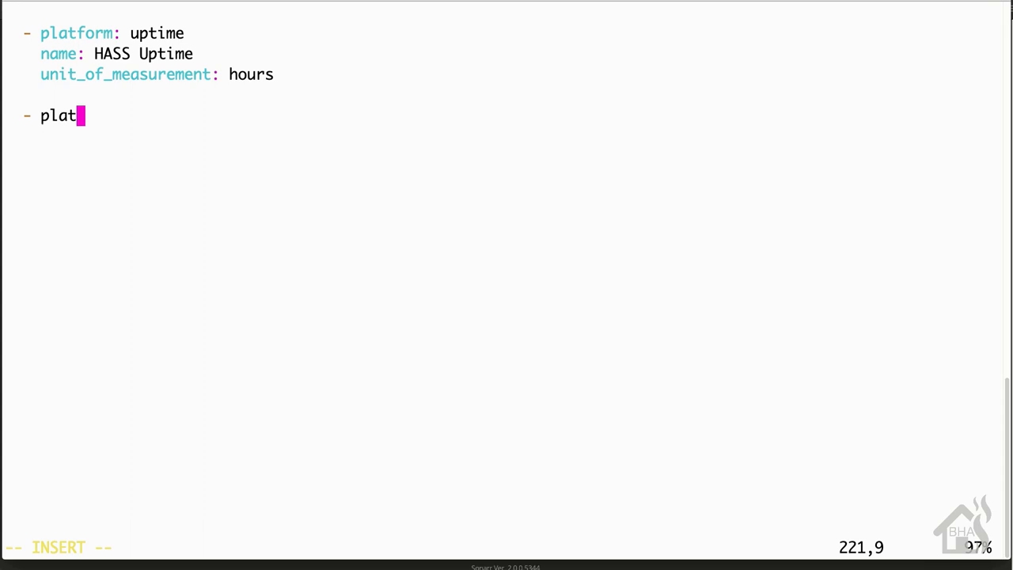
Add a sonarr platform entry with api_key !secret sonarr_key and host 10.10.10.20
type("form: sonarr")
type("api_")
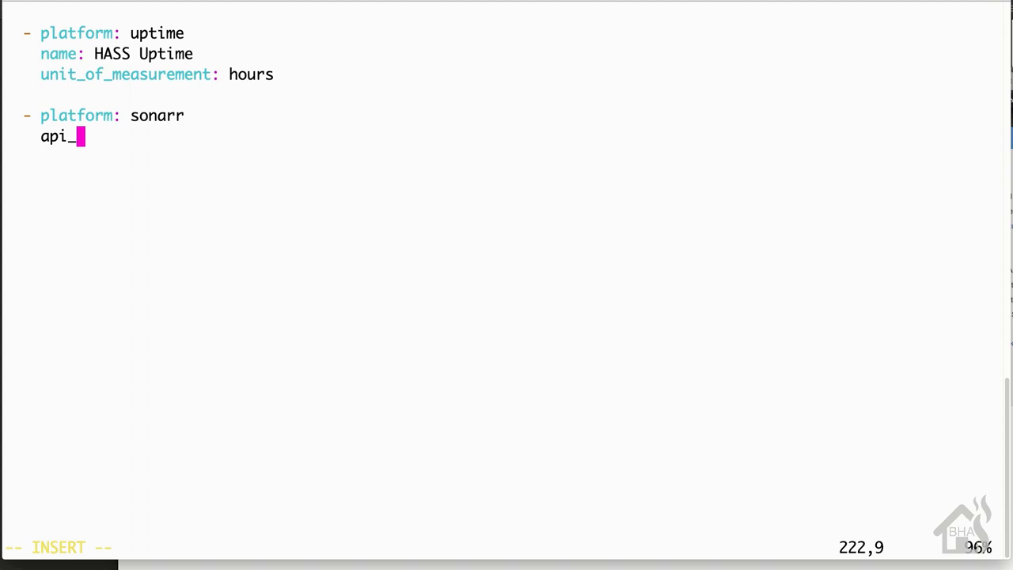
type("key: !secret")
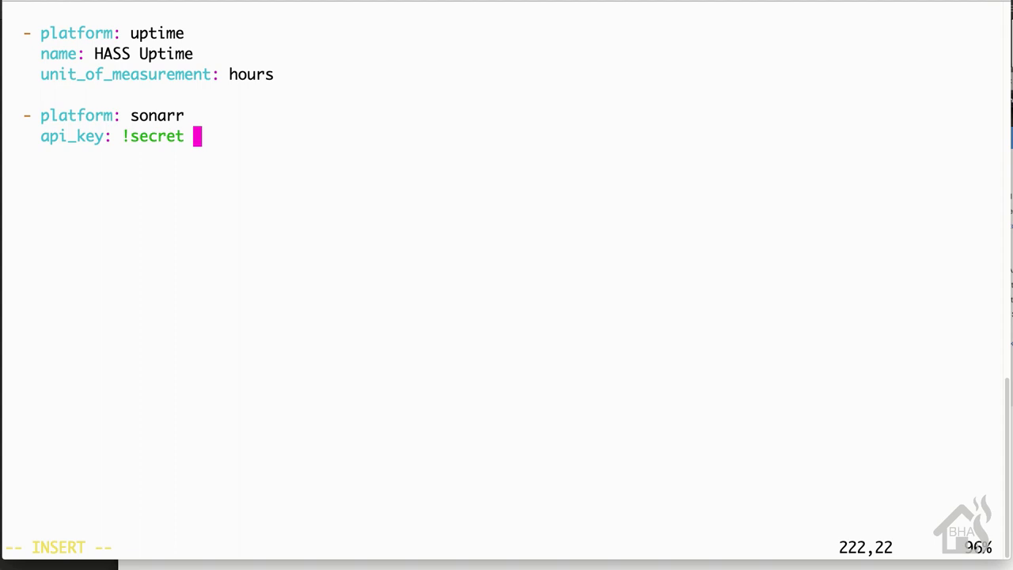
type("sonarr_key")
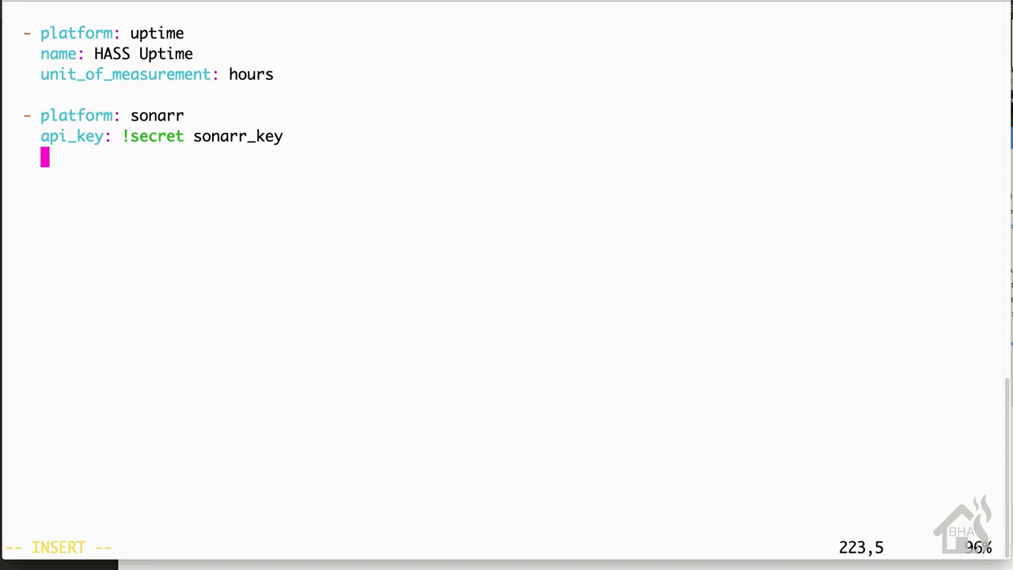
type("host:")
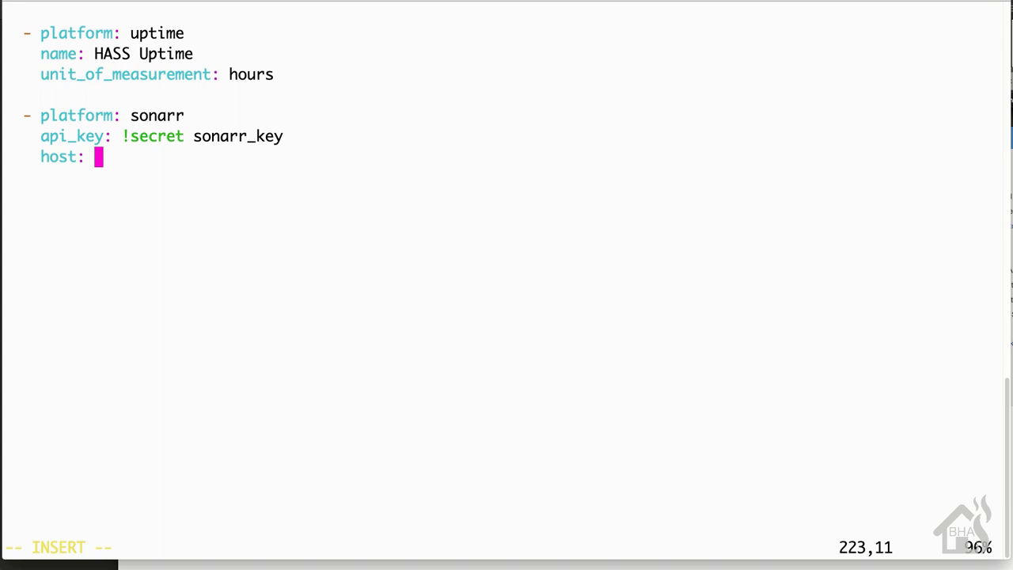
type("10.10.10.20")
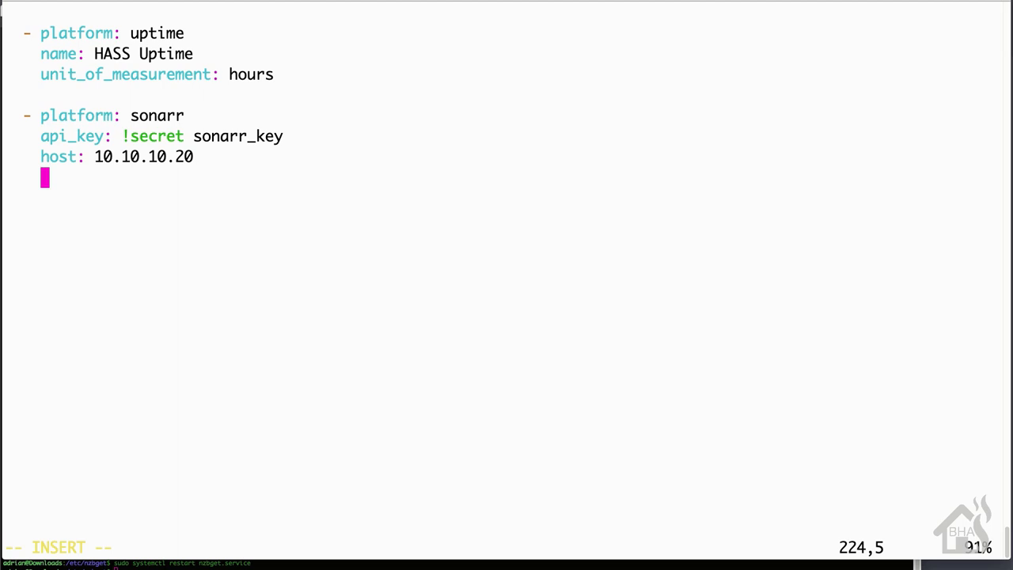
Add monitored_conditions for series and upcoming, then request a Home Assistant restart
type("monitored_conditions:")
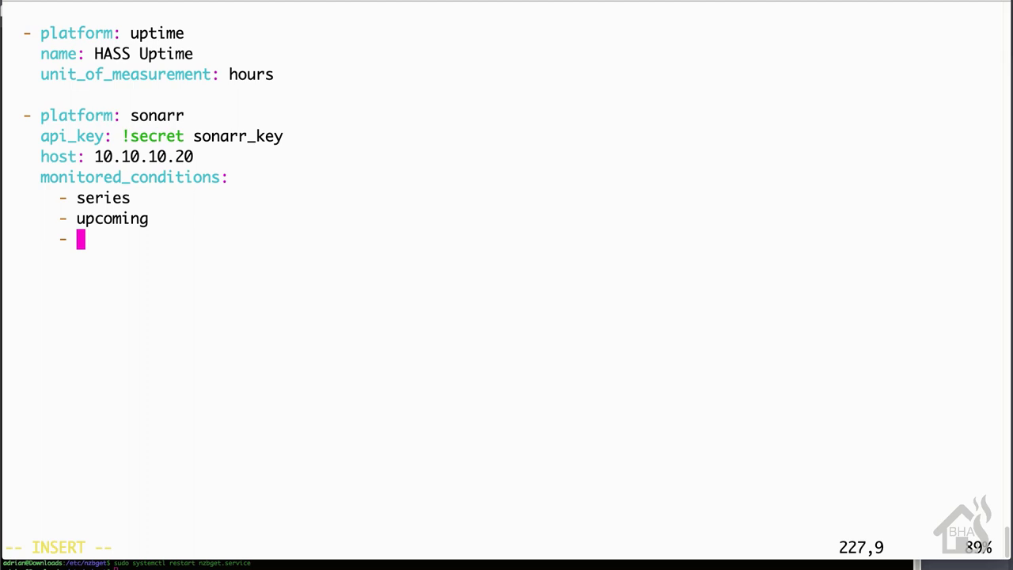
type("wanted")
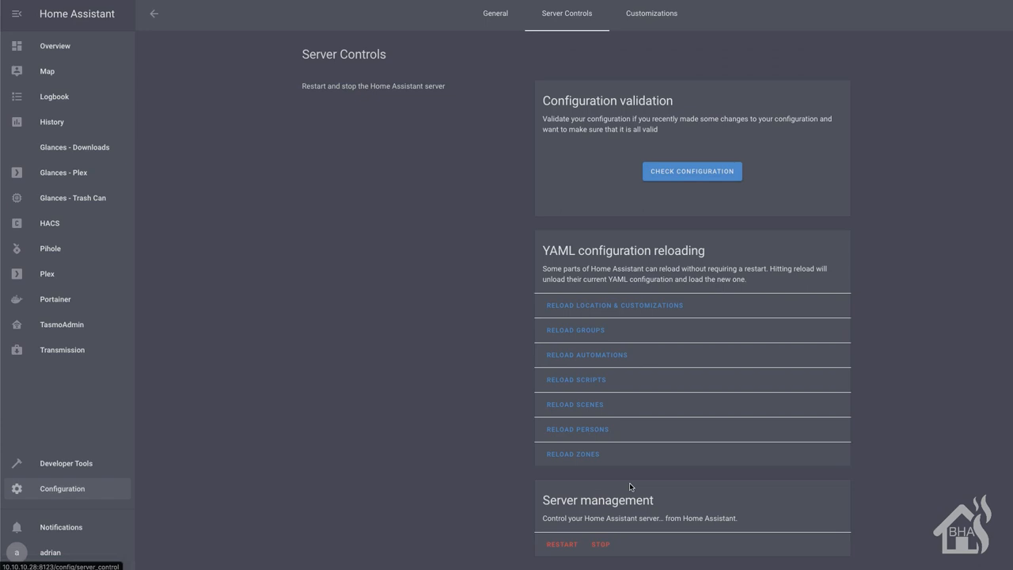
left_click(561, 544)
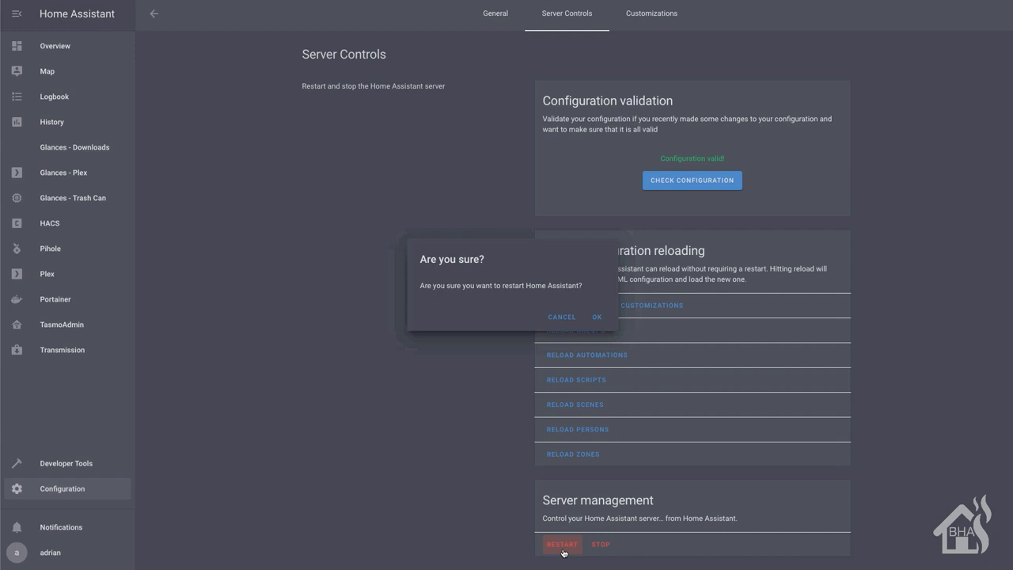